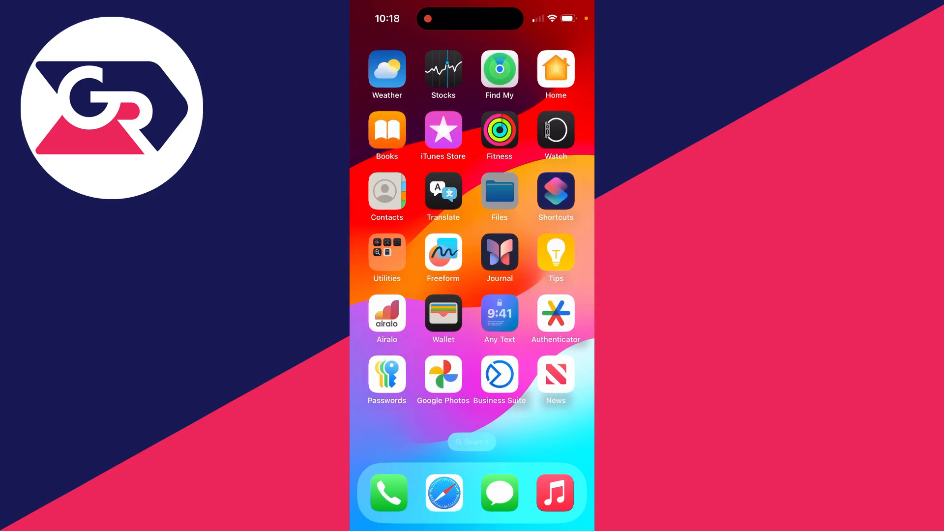
# Launch Files and browse to the On My iPhone location
pyautogui.click(499, 191)
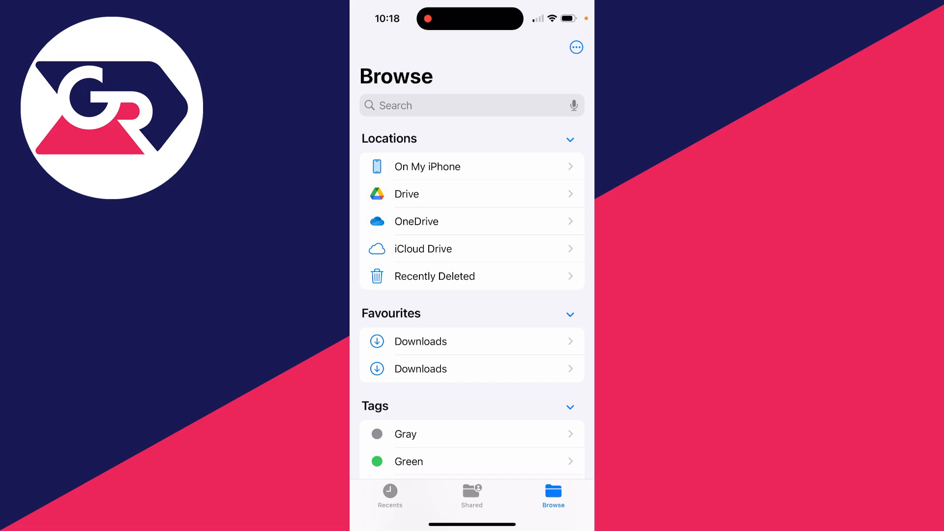
pyautogui.click(427, 167)
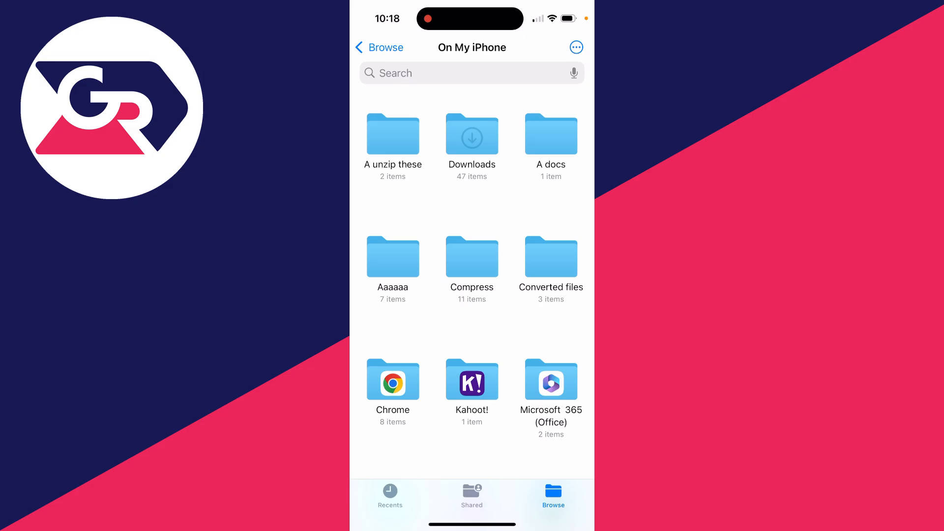
# Open the A unzip these folder and return to it from iCloud Photos
pyautogui.click(392, 136)
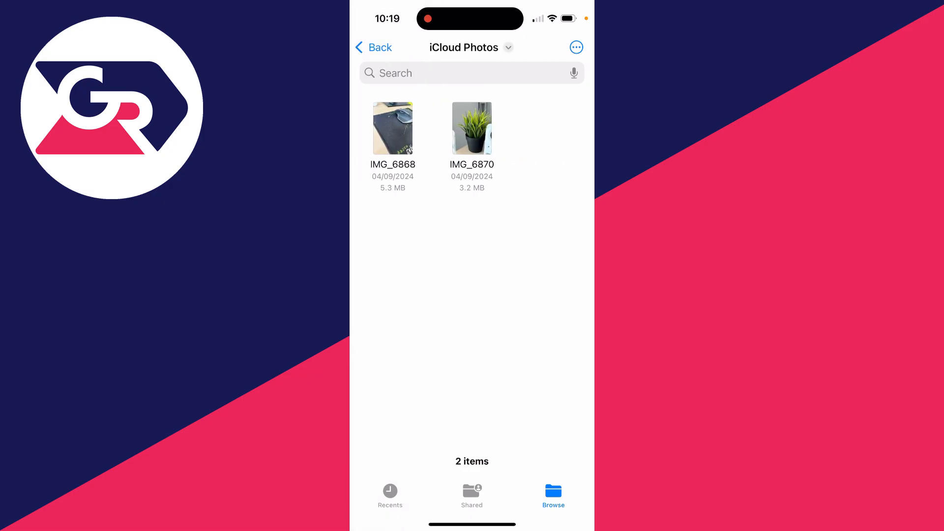
pyautogui.click(373, 47)
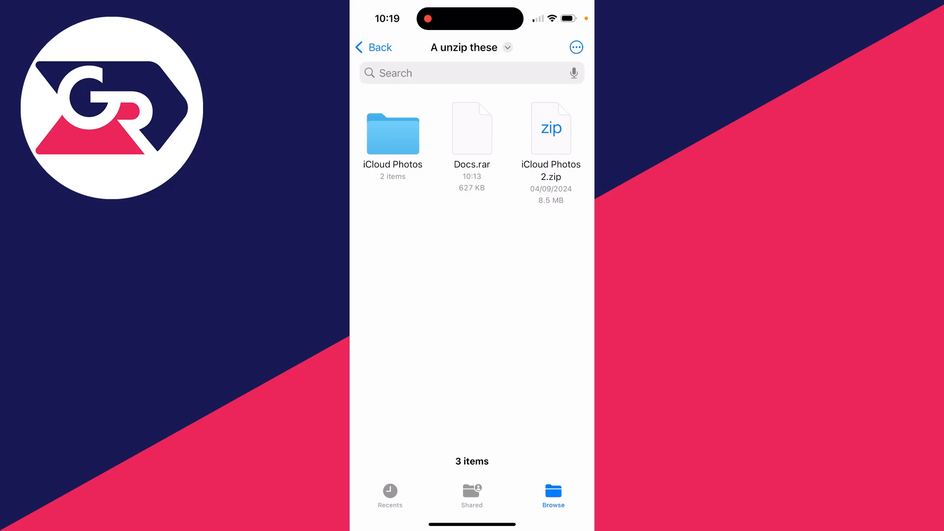
# Leave Files for the App Store's Unzip - zip file opener page
pyautogui.click(472, 128)
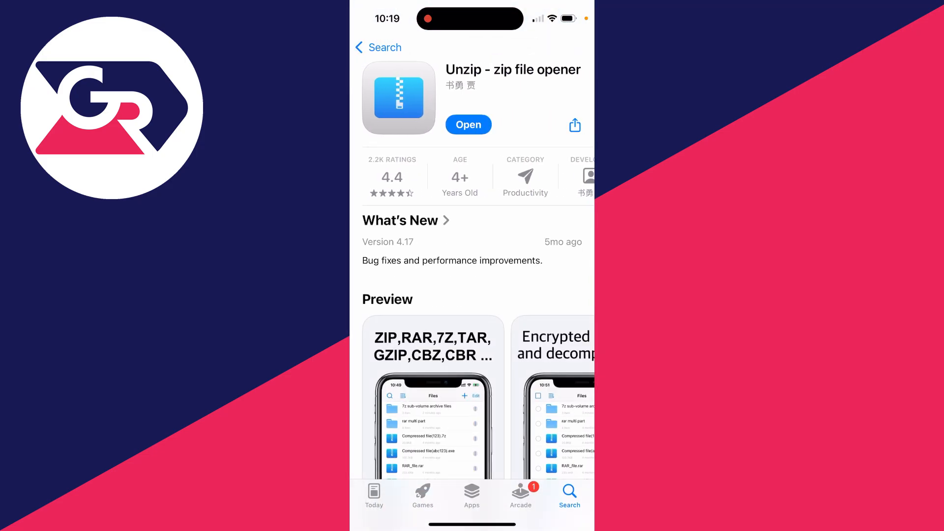
# Launch Unzip and import Docs.rar from Files/iCloud Drive into its file list
pyautogui.click(468, 124)
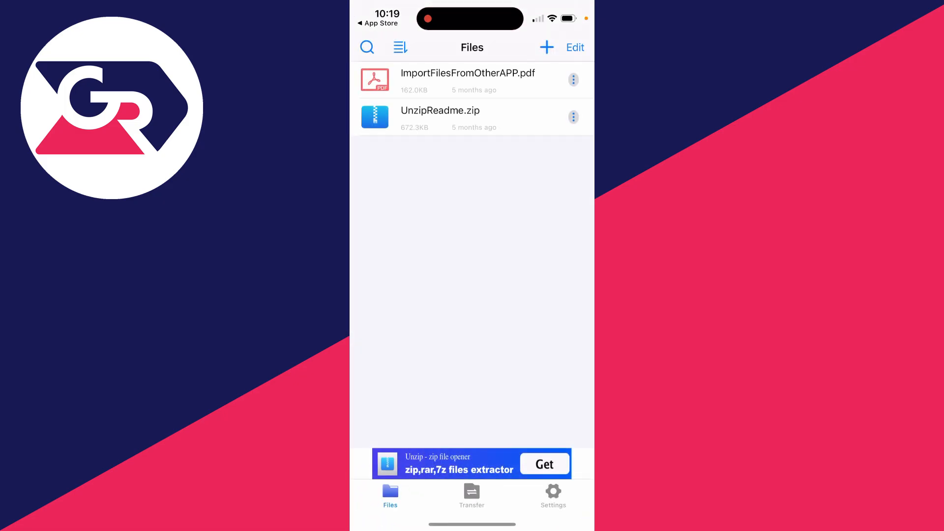
pyautogui.click(547, 47)
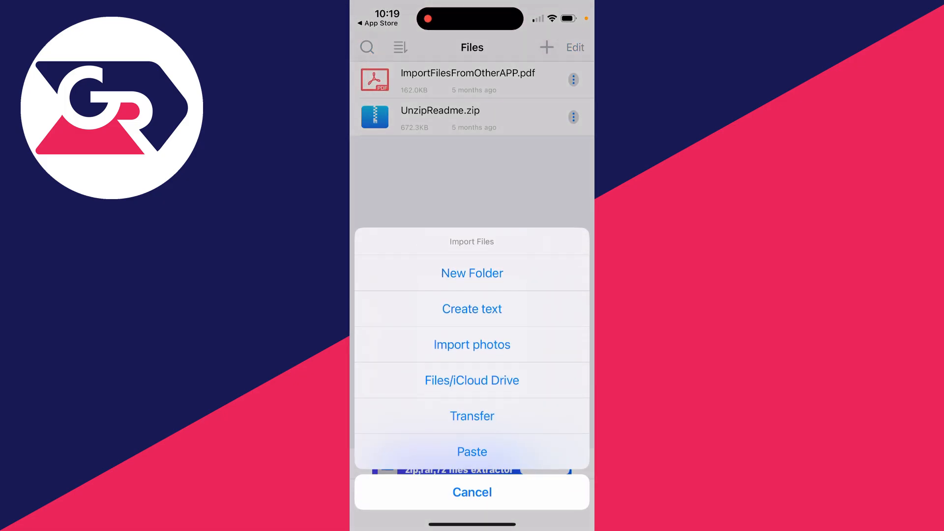
pyautogui.click(472, 492)
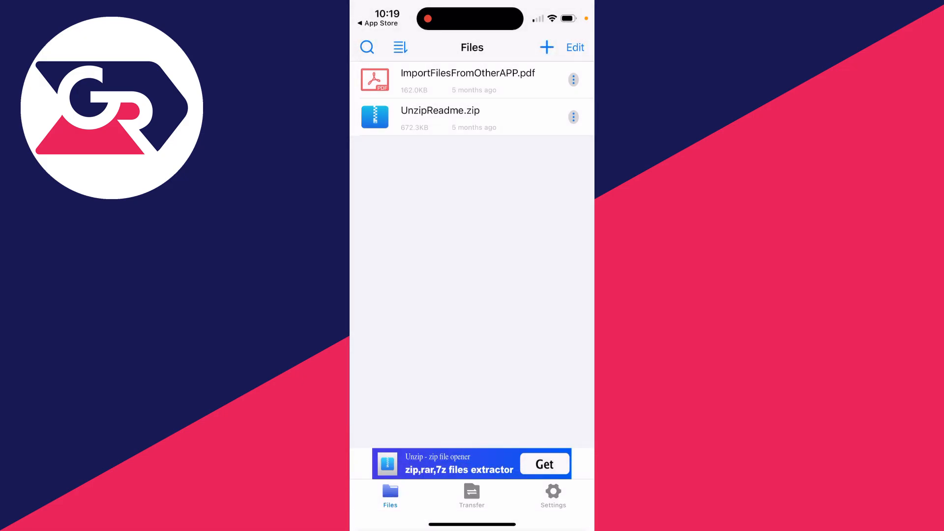
pyautogui.click(546, 47)
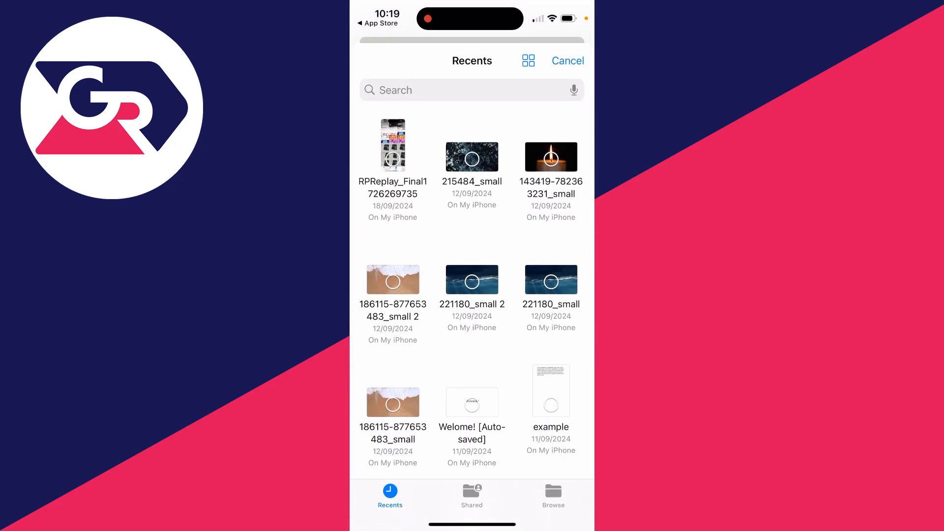
pyautogui.click(553, 495)
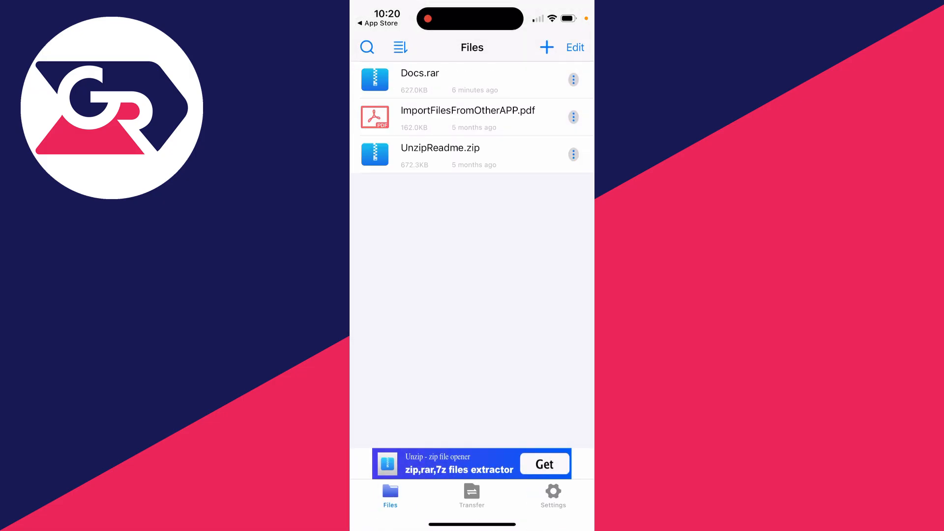
# Extract Docs.rar, confirm with OK, and open the resulting Docs folder
pyautogui.click(420, 73)
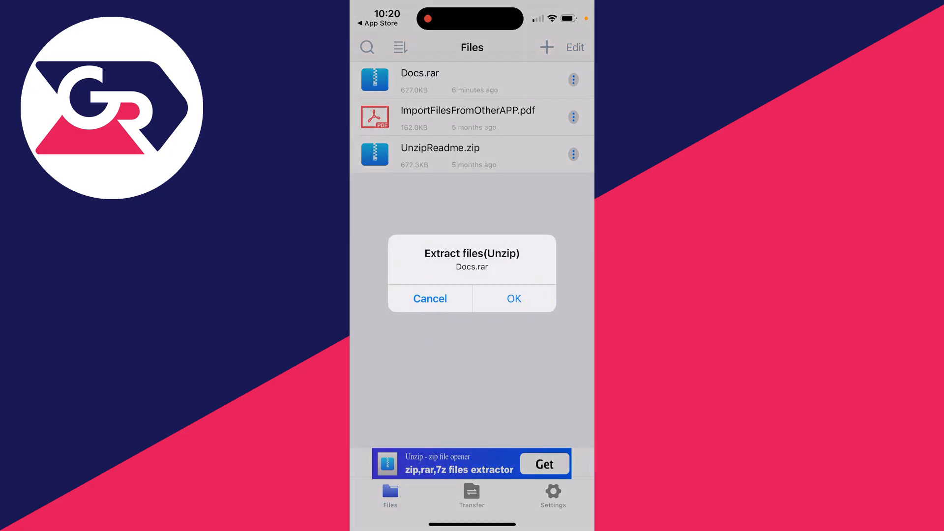
pyautogui.click(513, 299)
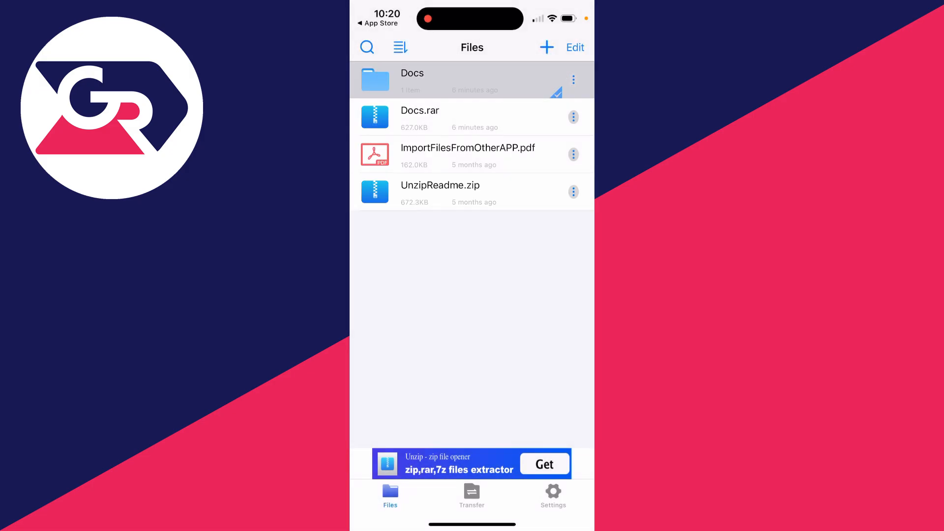
pyautogui.click(413, 78)
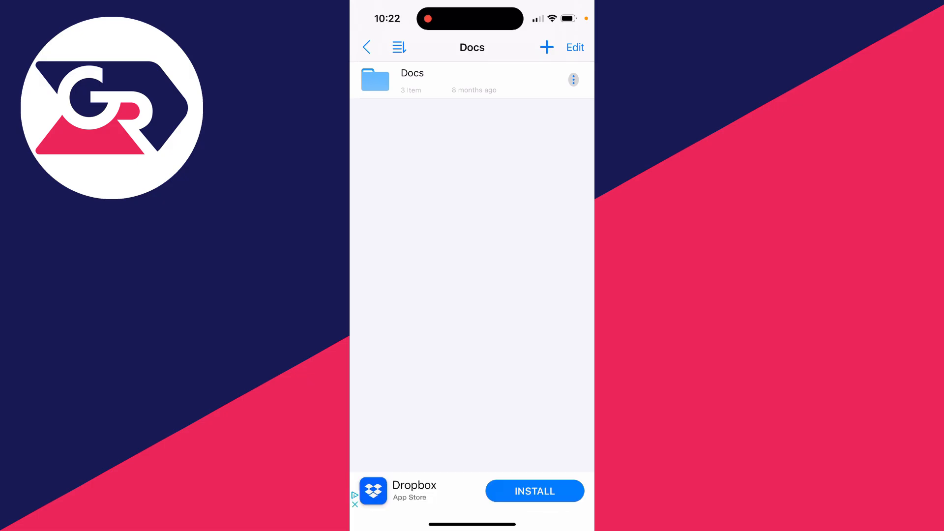
# Send the inner Docs folder to Files, then open Files to find it
pyautogui.click(573, 79)
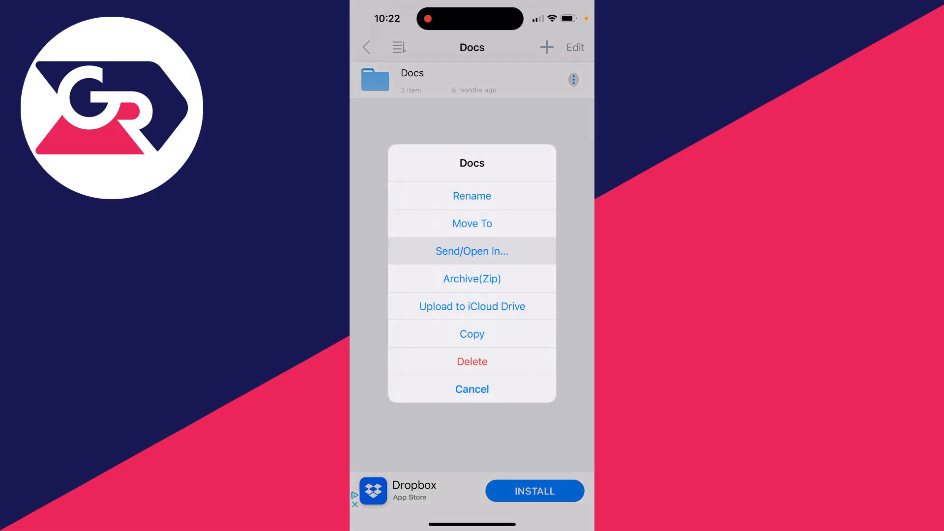
pyautogui.click(472, 251)
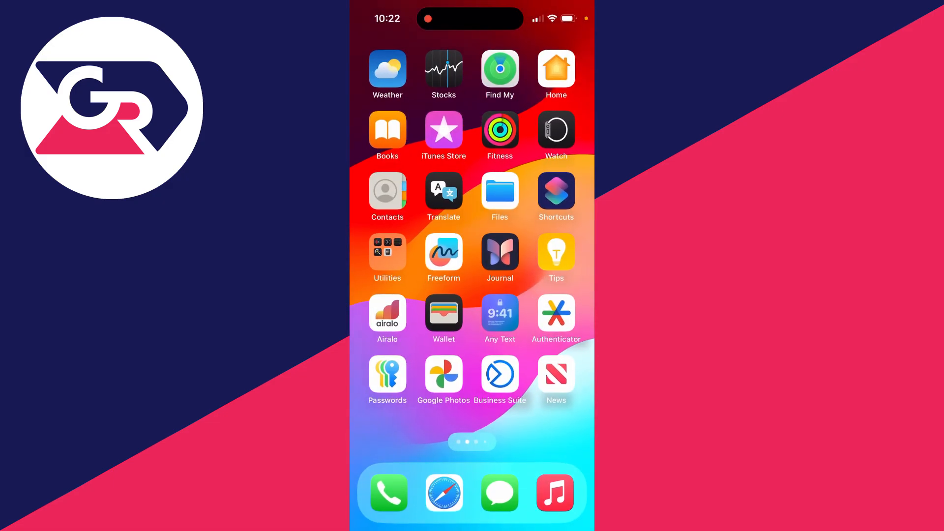
pyautogui.click(499, 197)
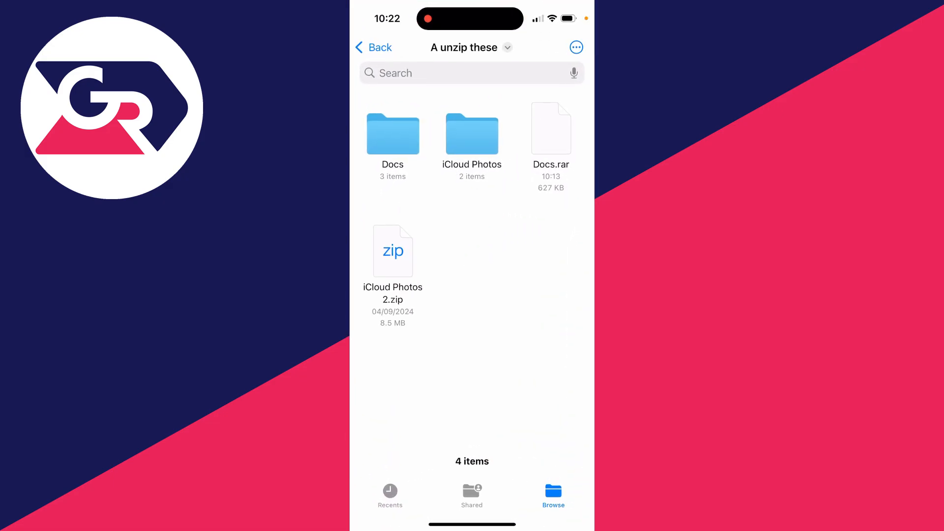